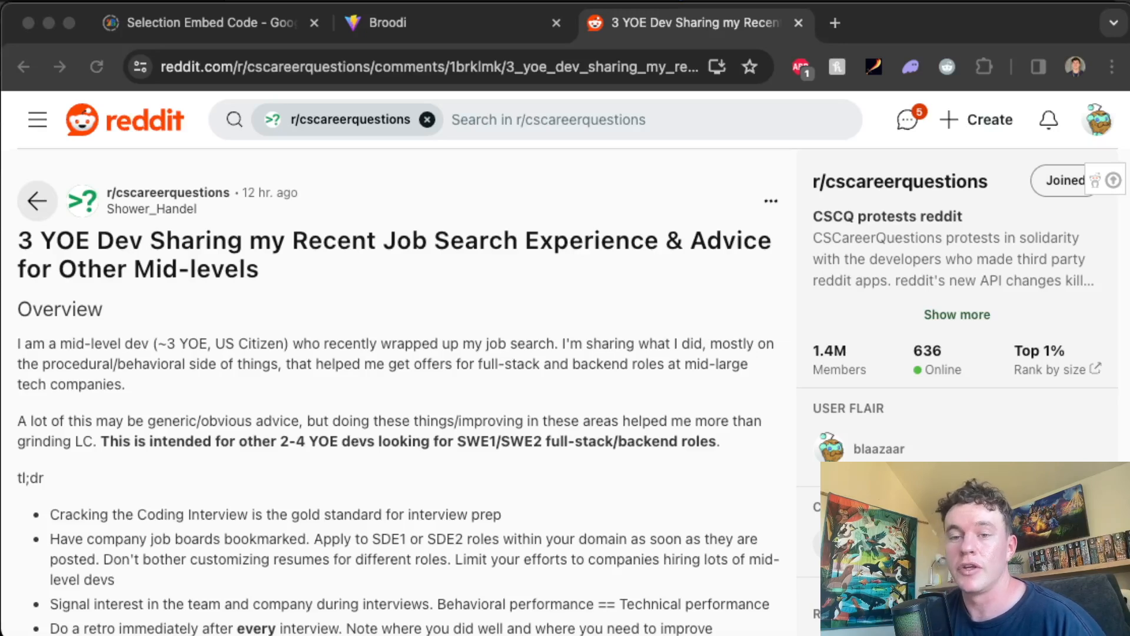
mouse_move(310, 405)
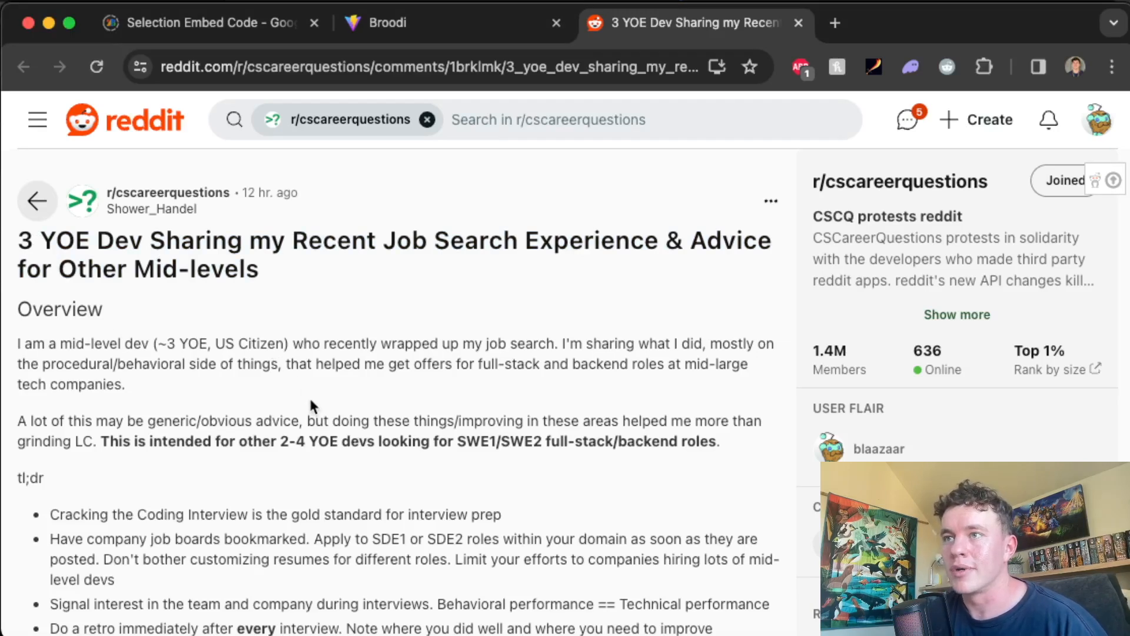
mouse_move(184, 295)
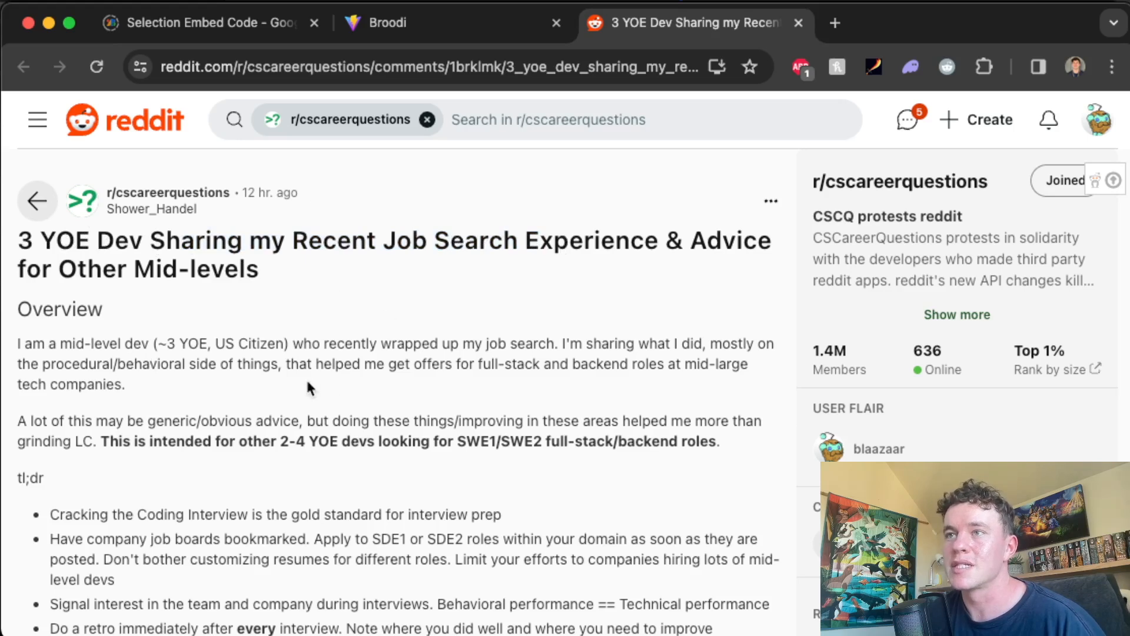
- Scroll past the tl;dr to the Stats list and the Datadog, Microsoft and Big N offer breakdowns
scroll(down, 3)
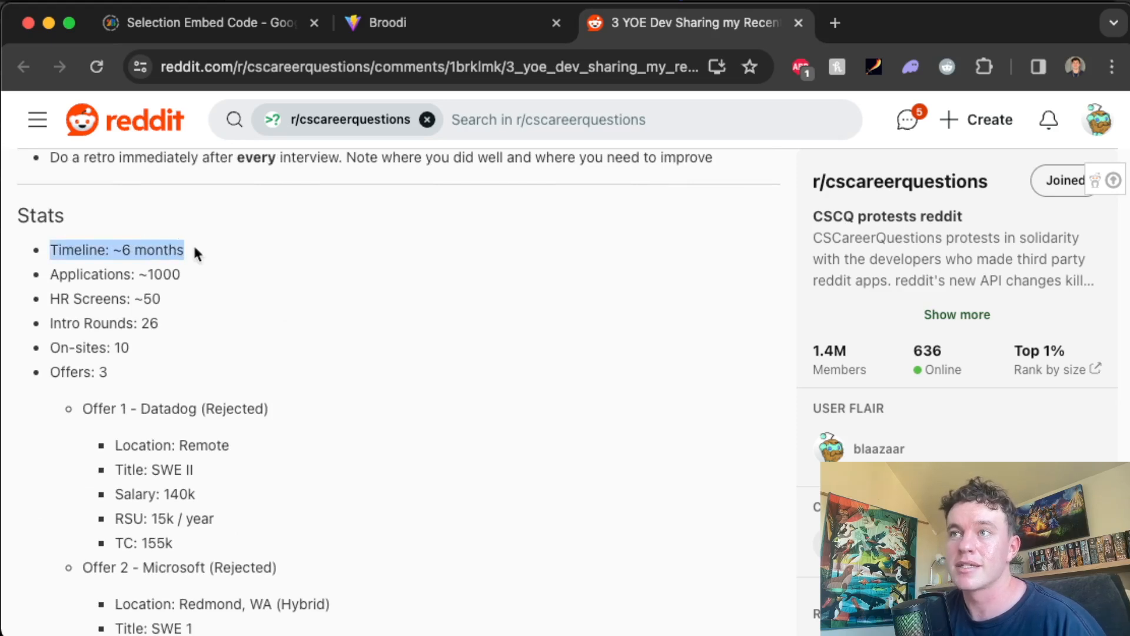
scroll(down, 3)
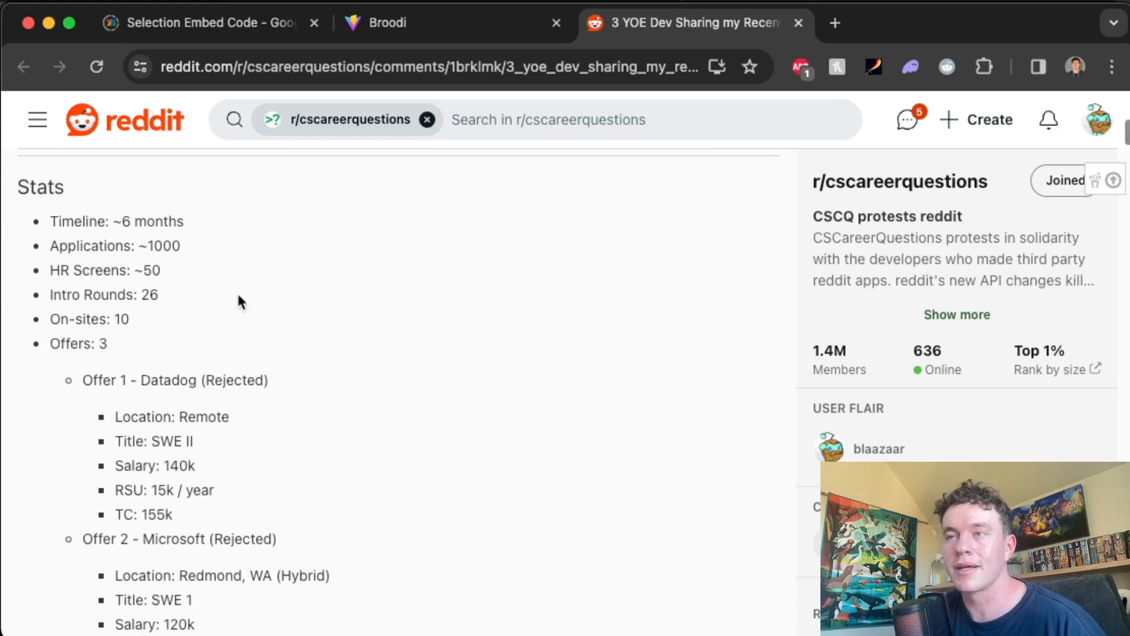
scroll(down, 3)
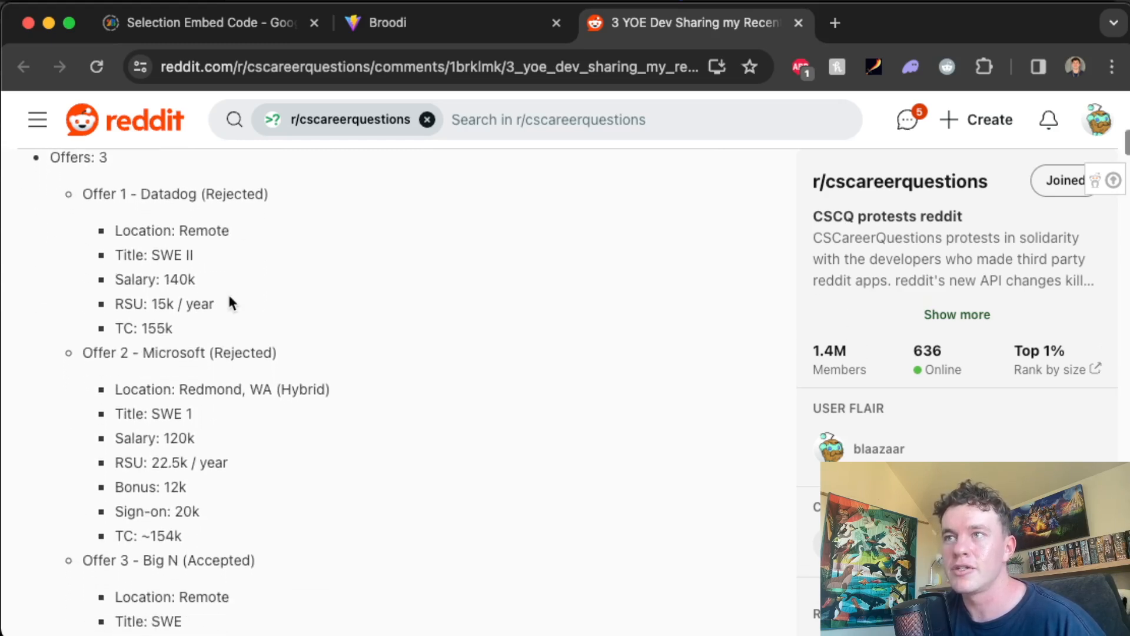
scroll(down, 3)
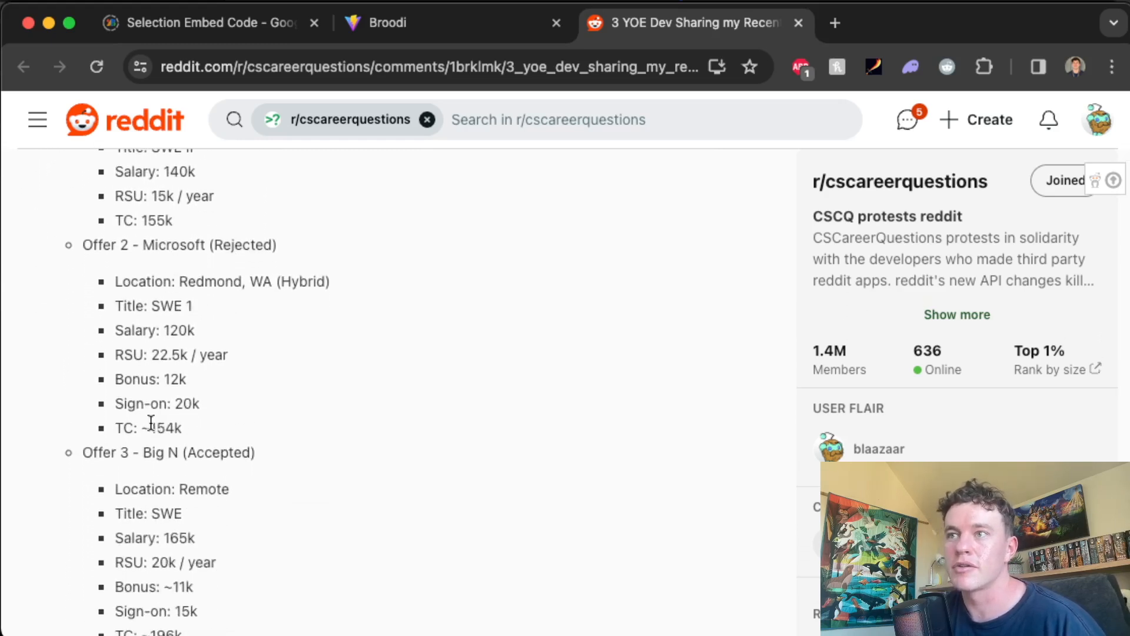
scroll(down, 3)
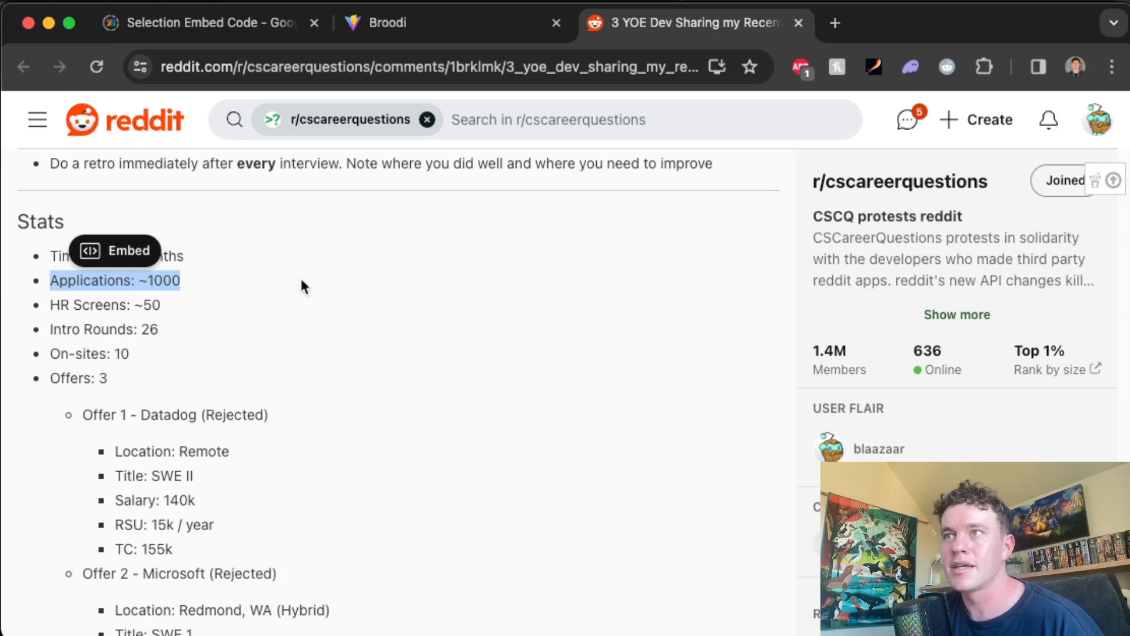
mouse_move(251, 287)
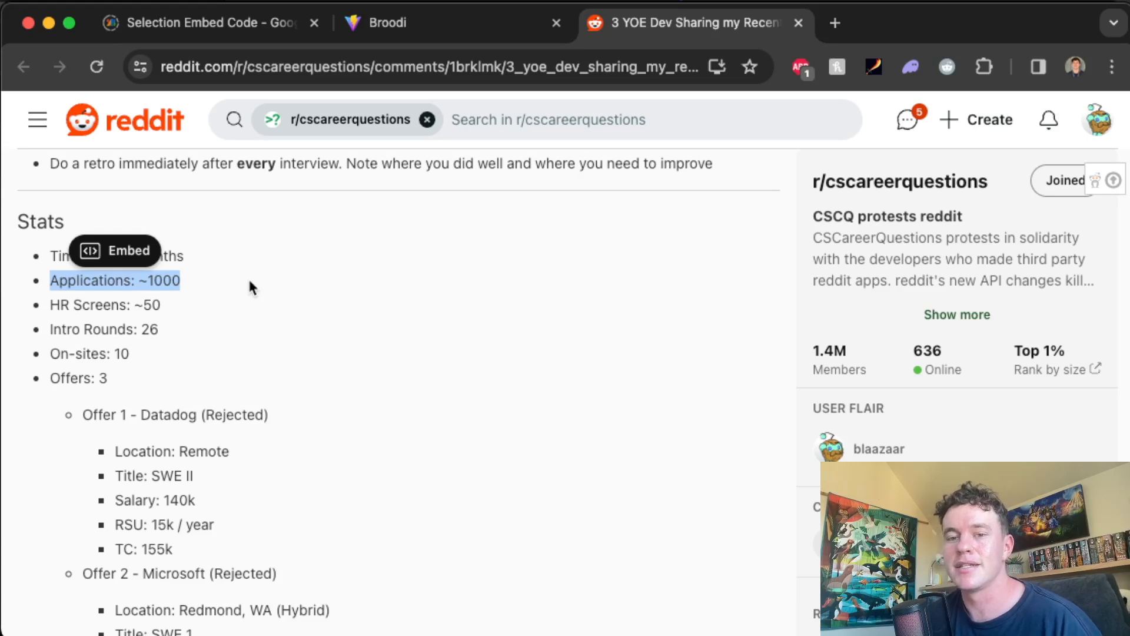
mouse_move(241, 271)
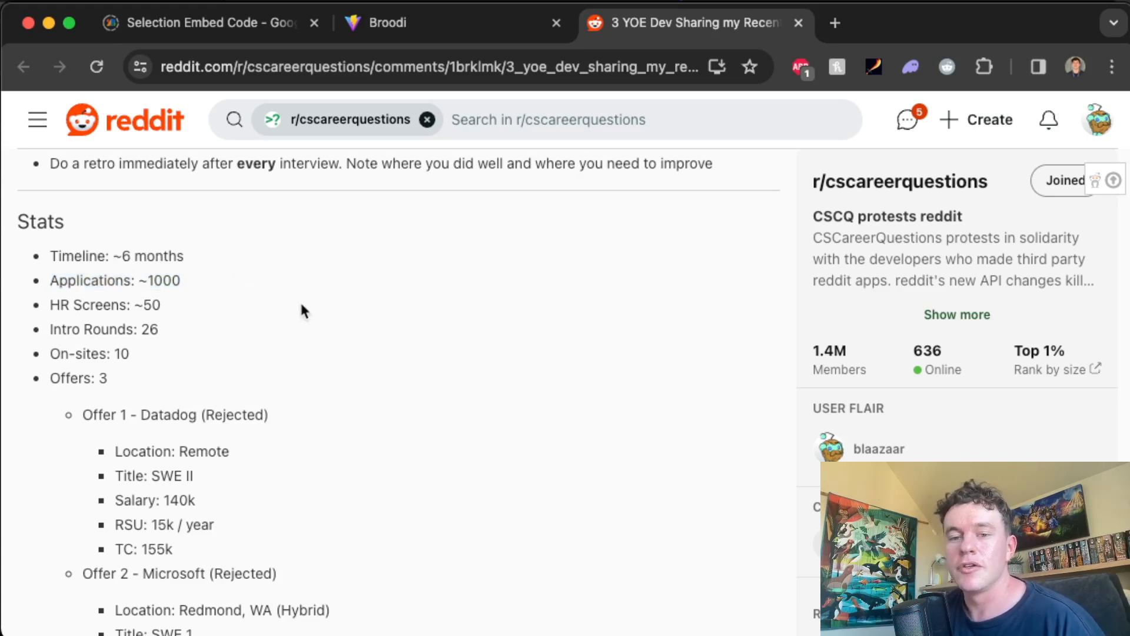
mouse_move(413, 359)
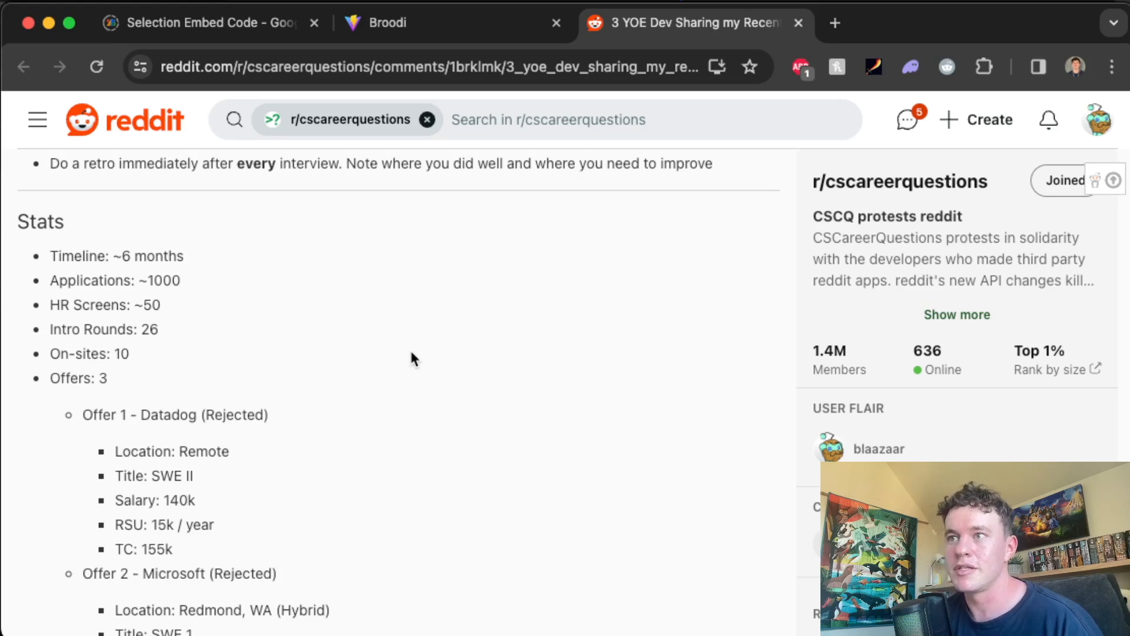
mouse_move(403, 405)
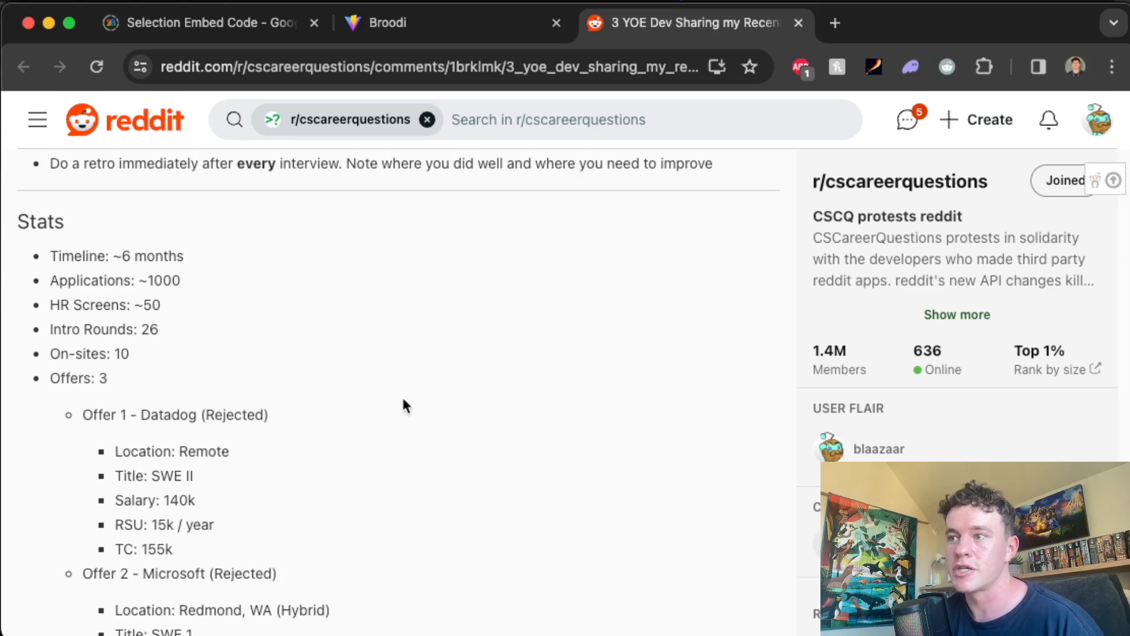
mouse_move(357, 293)
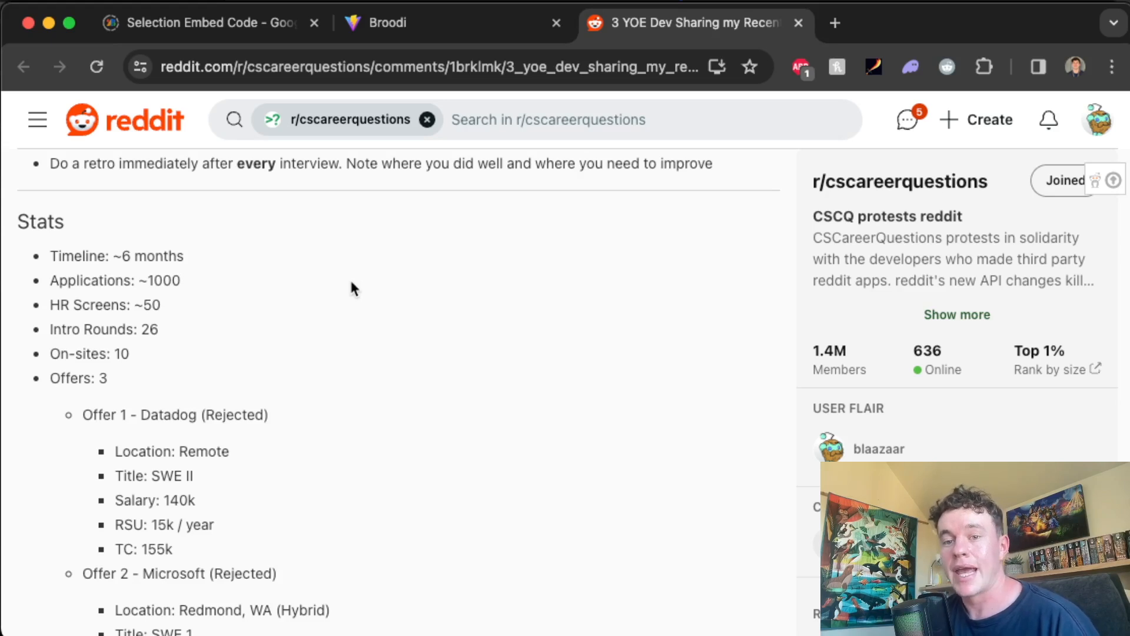
- Review the offer breakdowns once more, then start a fresh blank browser tab
double_click(115, 280)
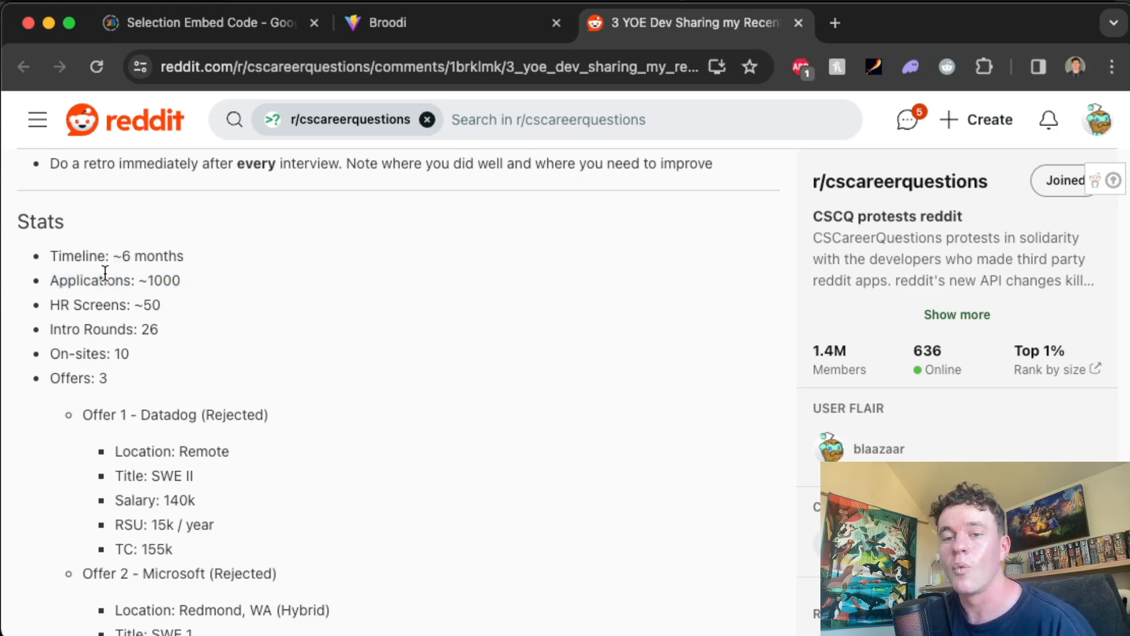
scroll(down, 3)
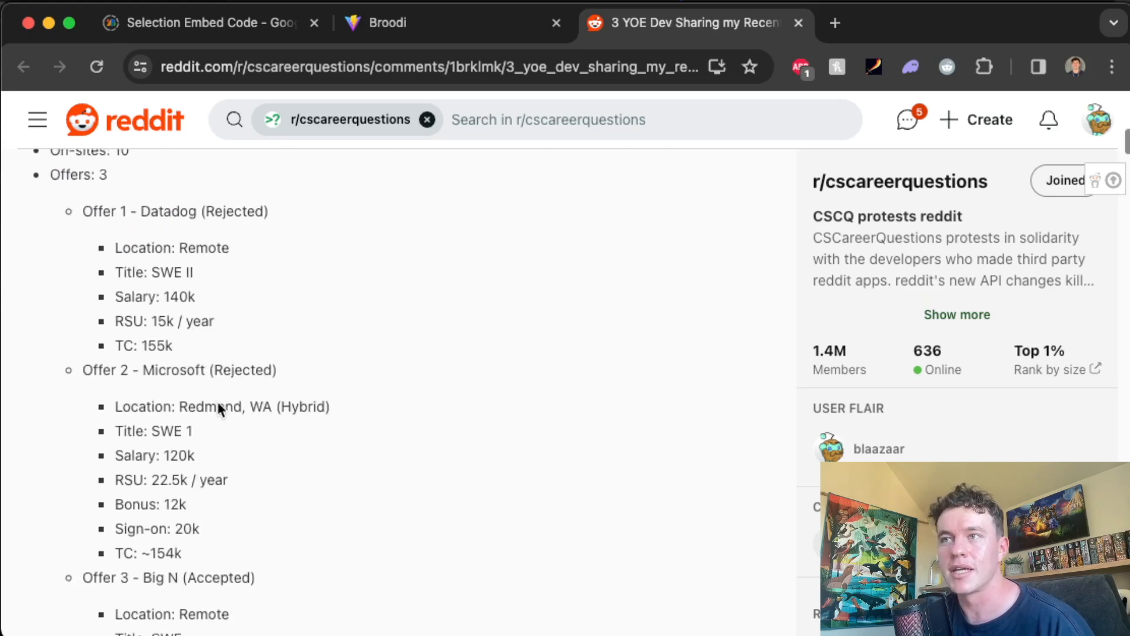
scroll(down, 3)
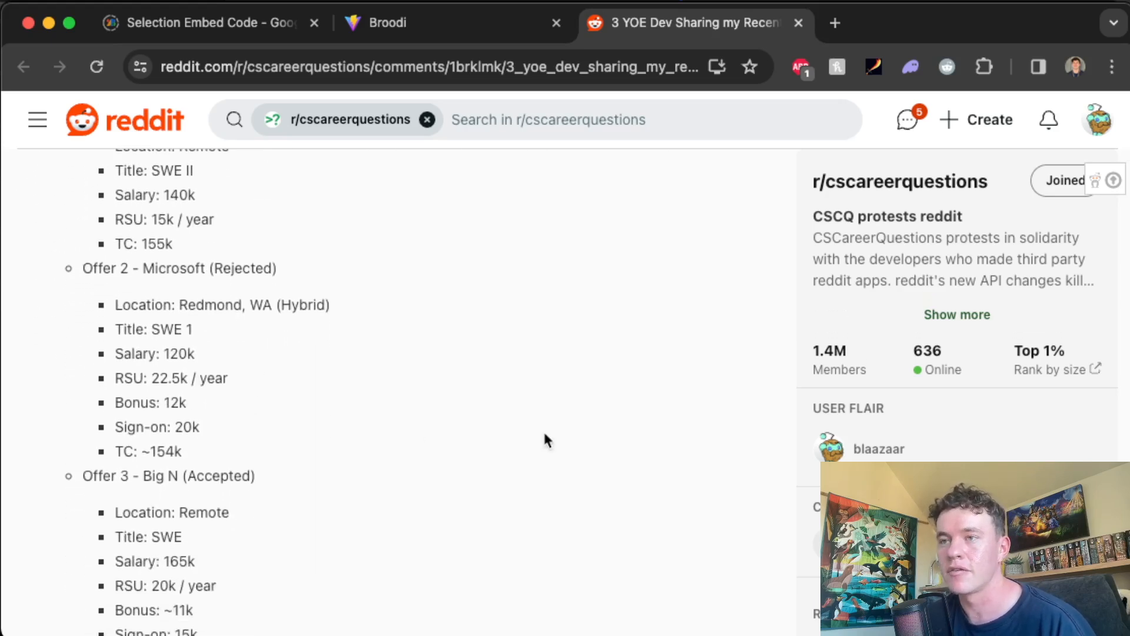
click(1029, 23)
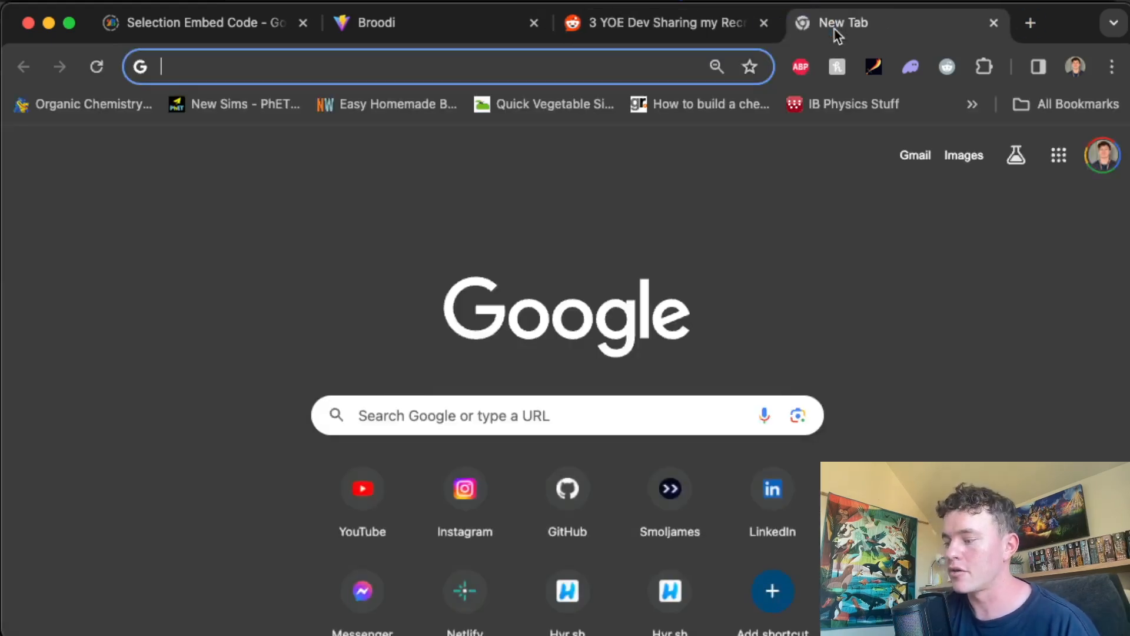
- Navigate the new tab to hyr.sh, the résumé and cover-letter builder site
text(hyr.sh)
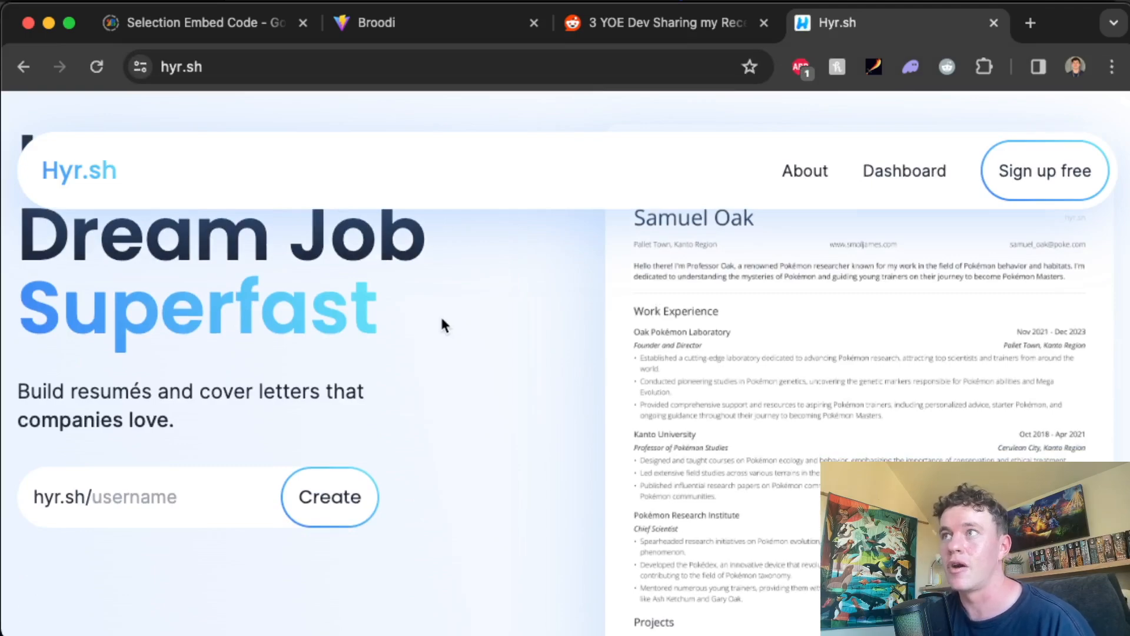
- View the Hyr.sh dashboard's Cover Letters and the Microsoft - FE II application with its job posting
click(329, 497)
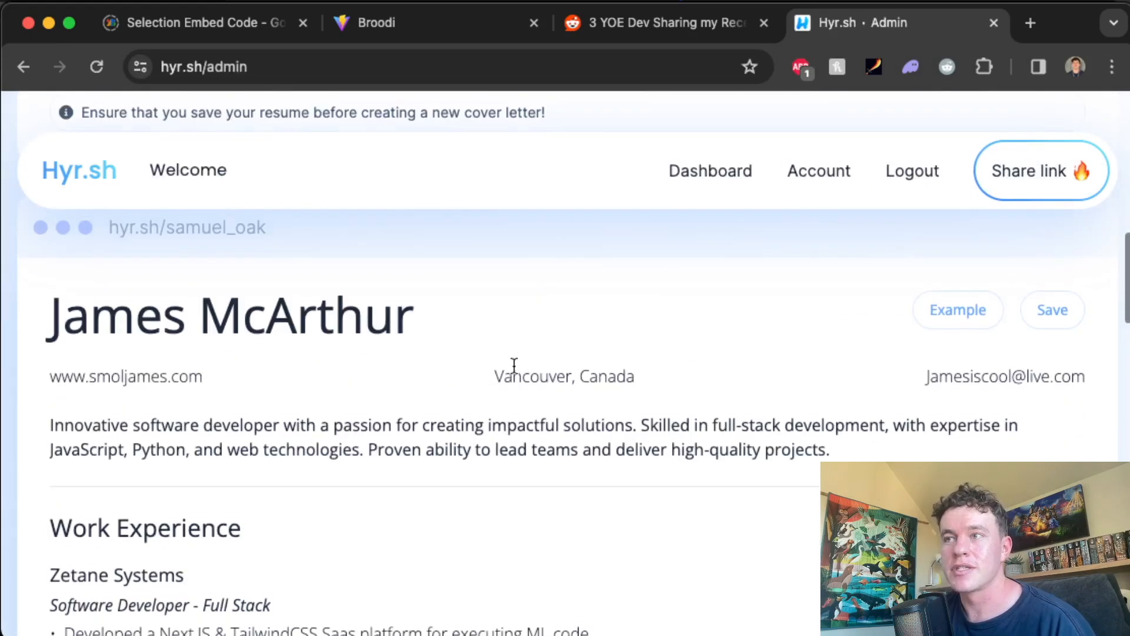
scroll(down, 3)
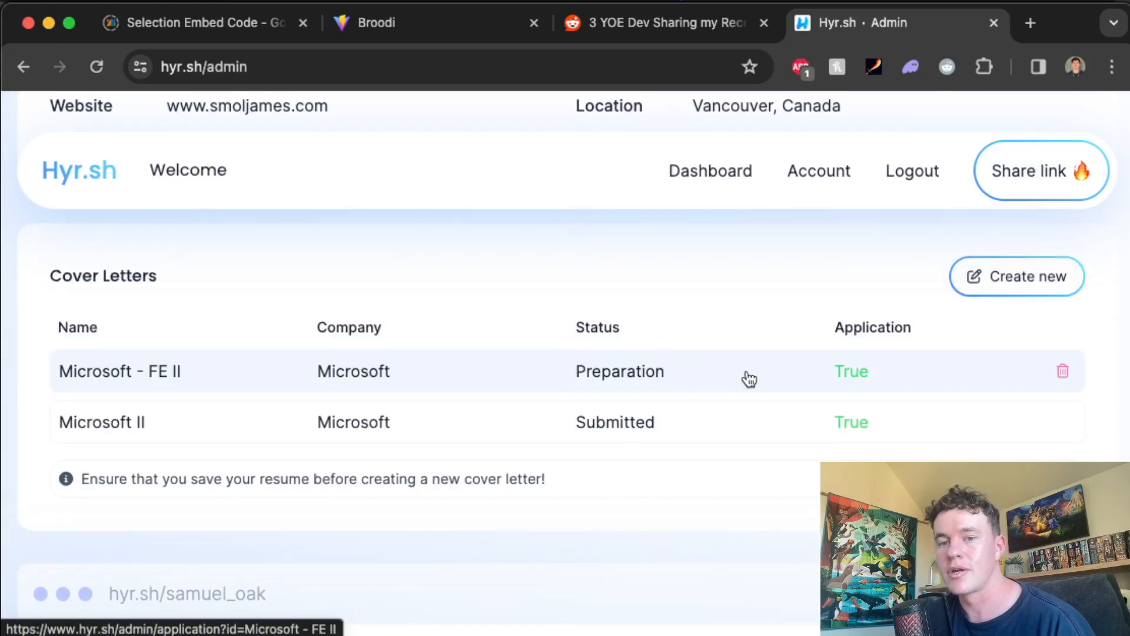
click(120, 371)
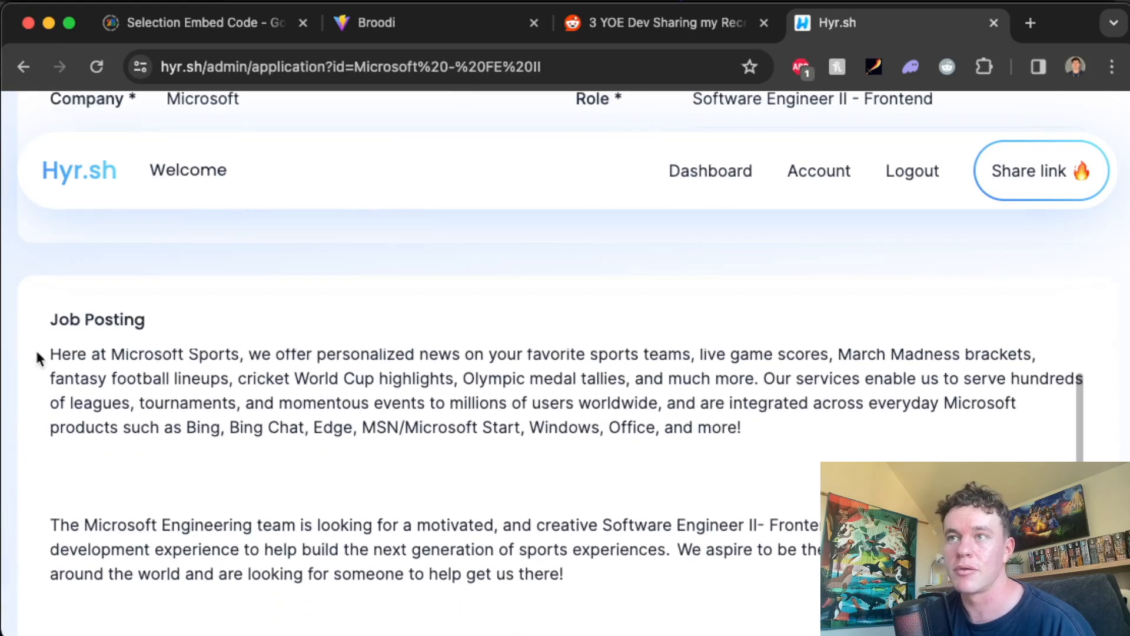
scroll(down, 3)
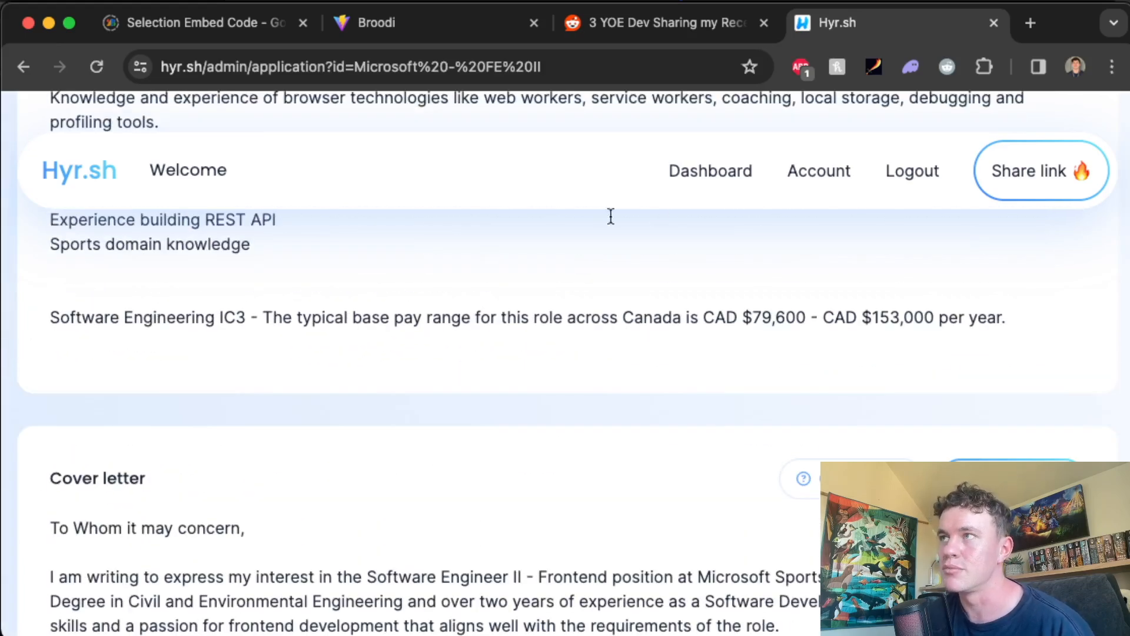
- Return to the Reddit post and highlight the 1,000 to 3,000 applications estimate range
click(662, 22)
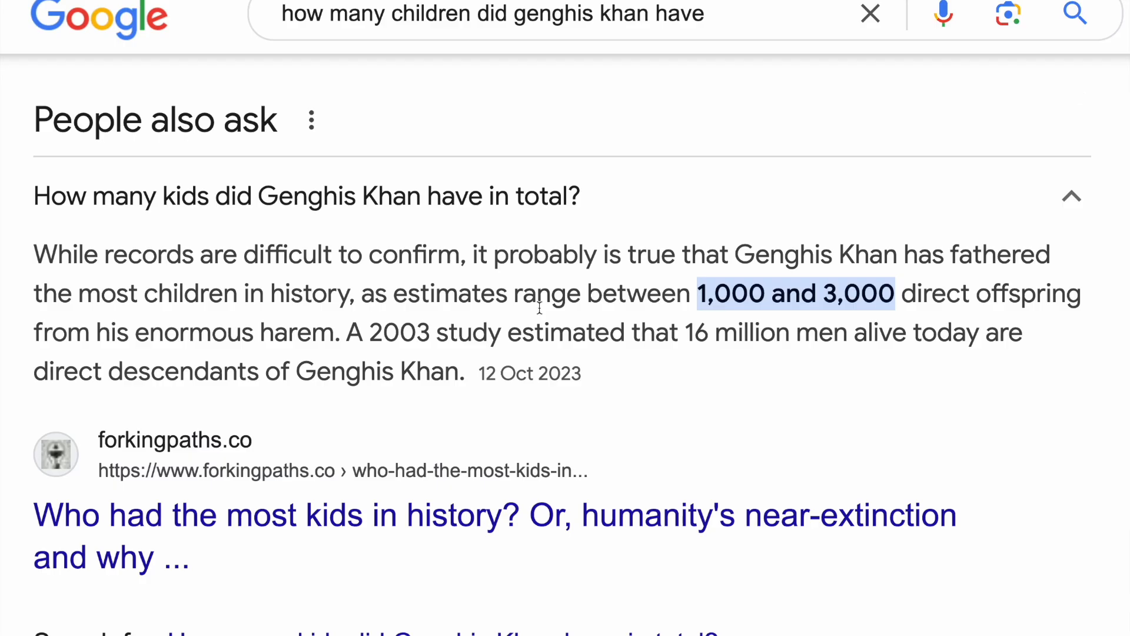
drag(695, 293, 512, 293)
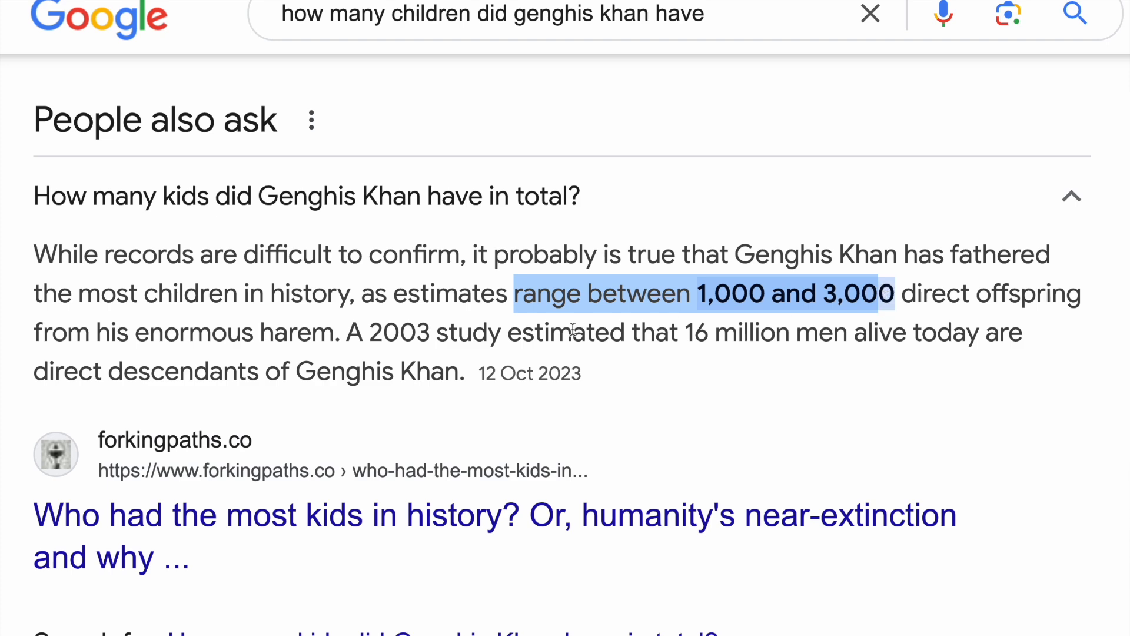
drag(570, 332, 454, 371)
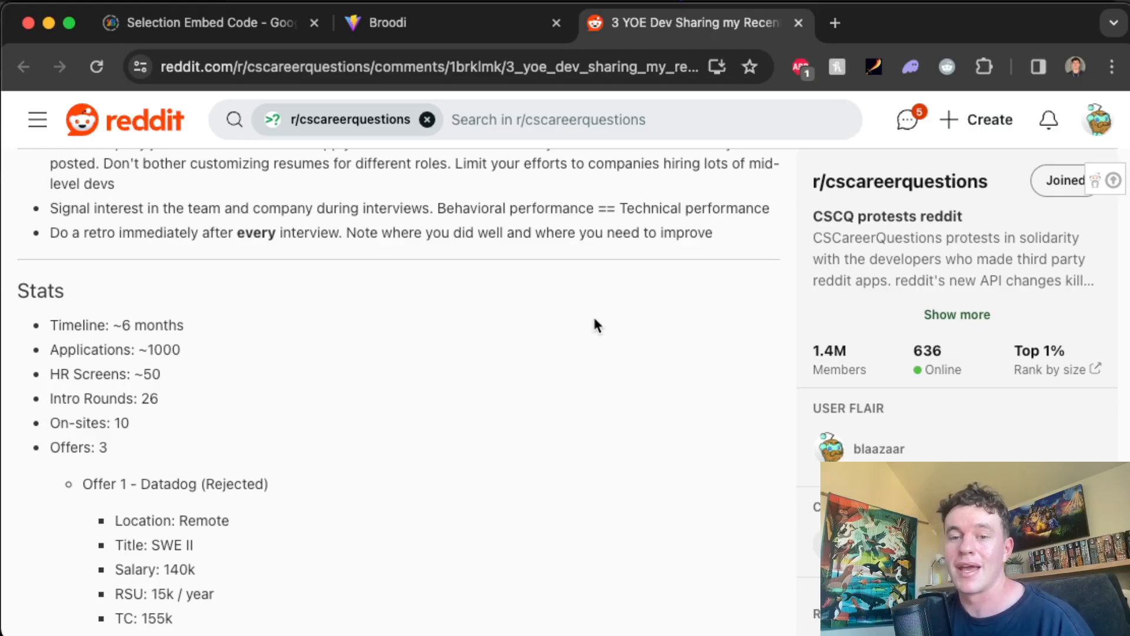
mouse_move(259, 356)
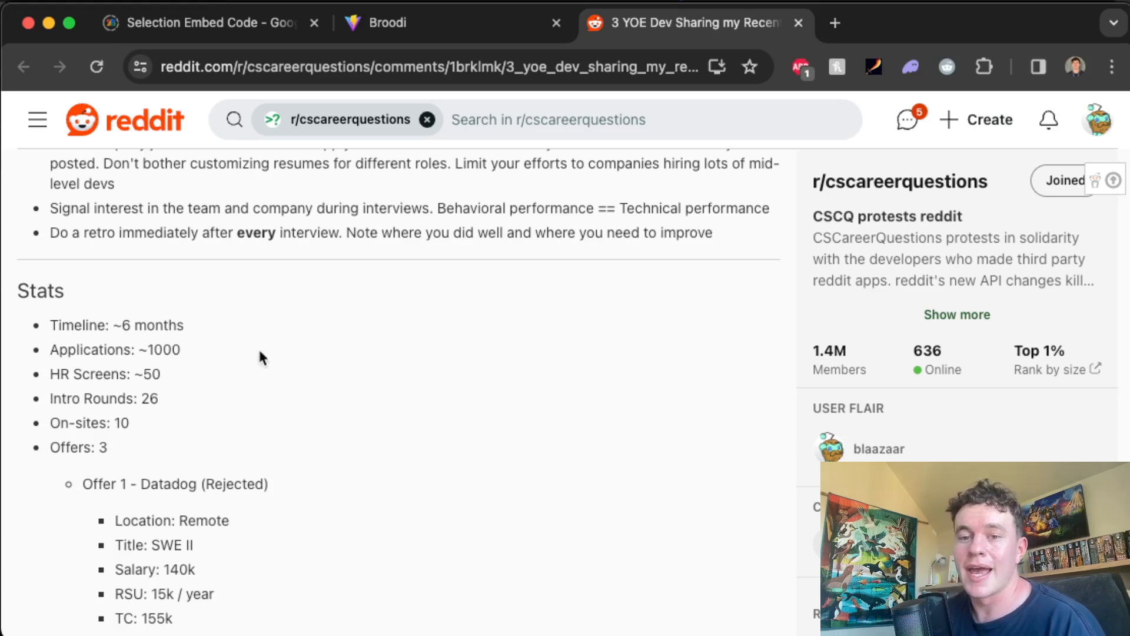
- Highlight the 'Applications: ~1000' stat, then move on to the Smoljames learn-to-code roadmap page
double_click(115, 349)
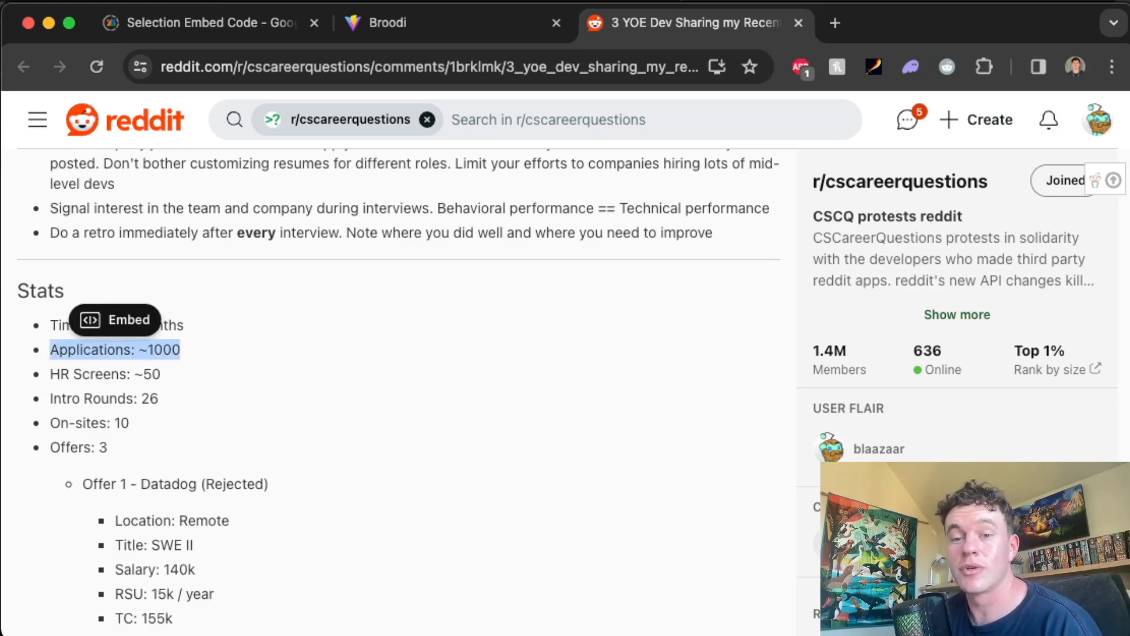
click(409, 357)
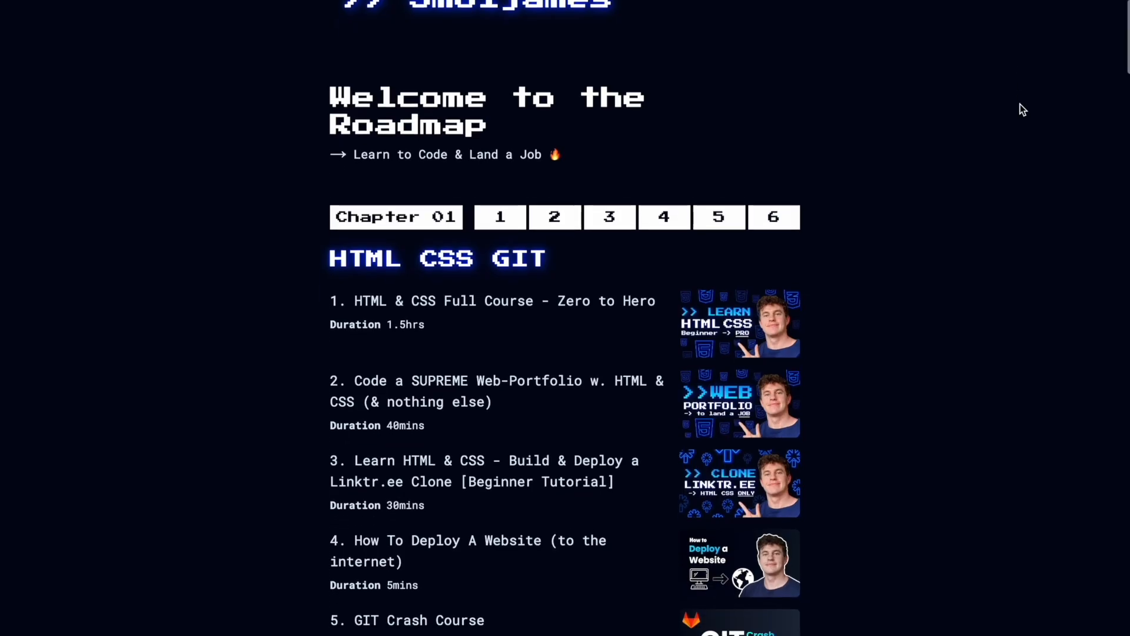
scroll(down, 3)
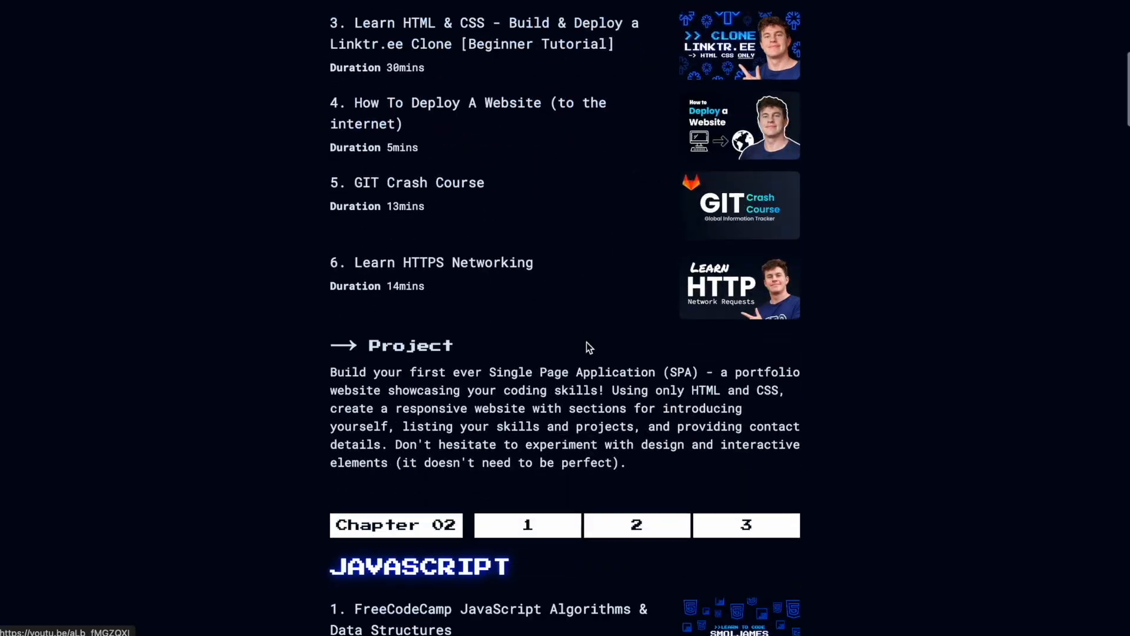